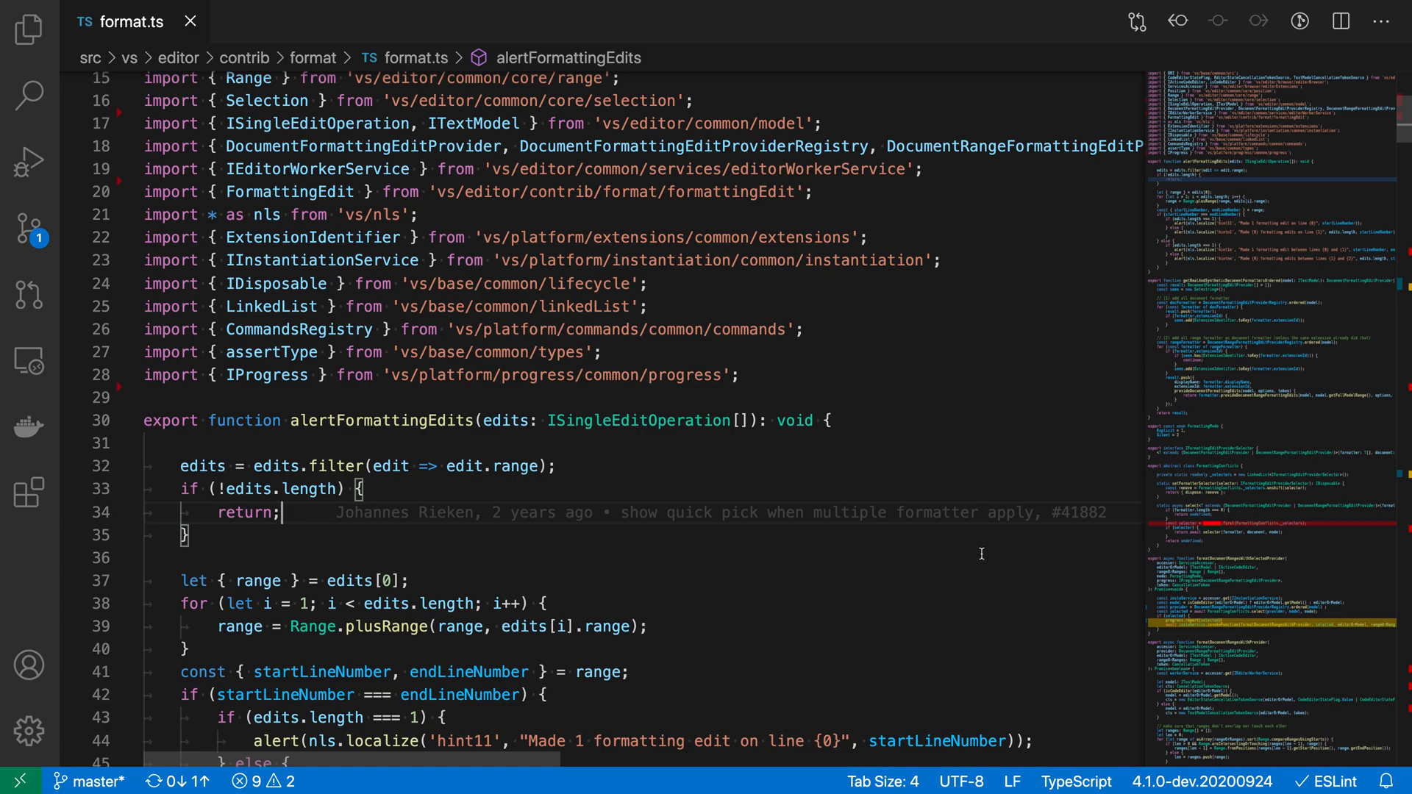
mouse_move(1060, 435)
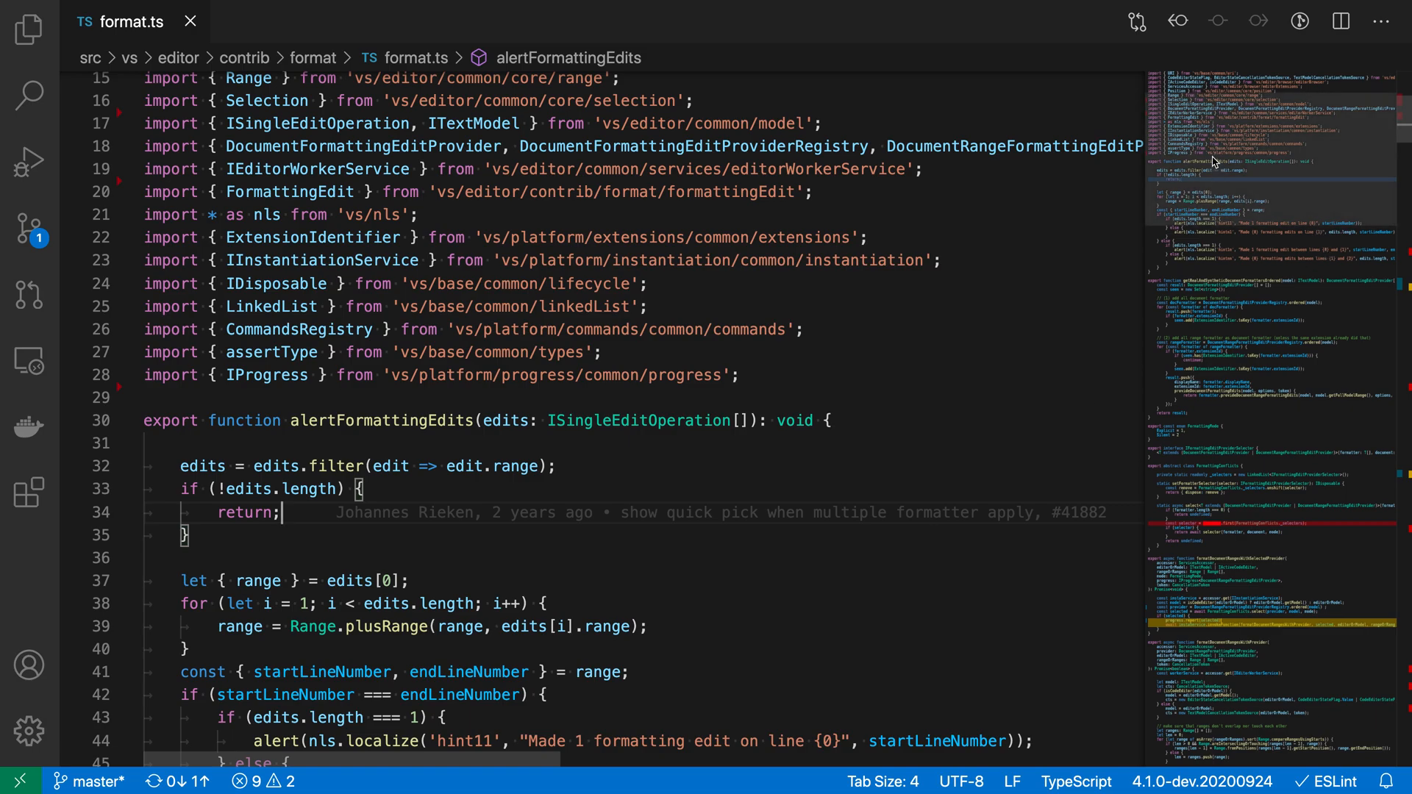
mouse_move(1203, 512)
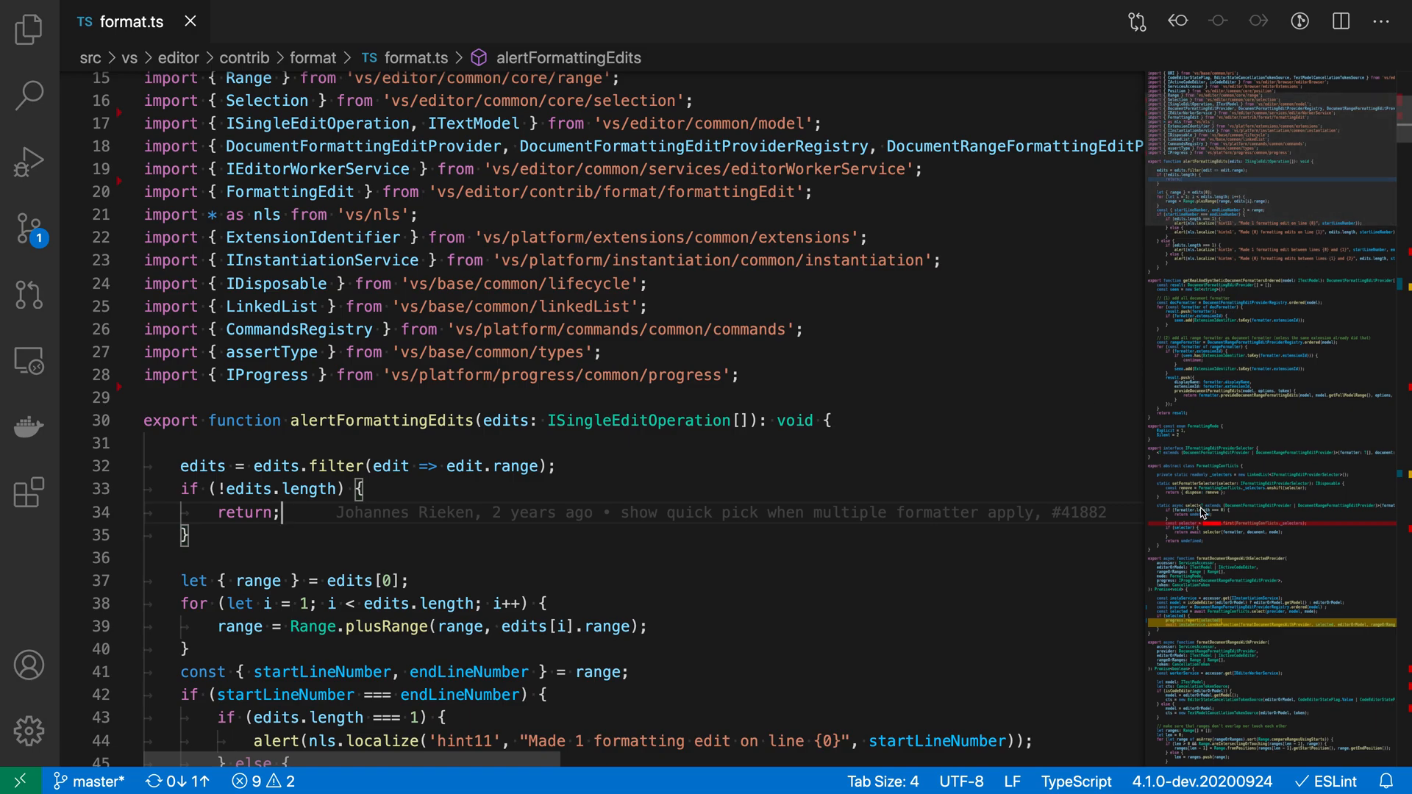
mouse_move(1191, 534)
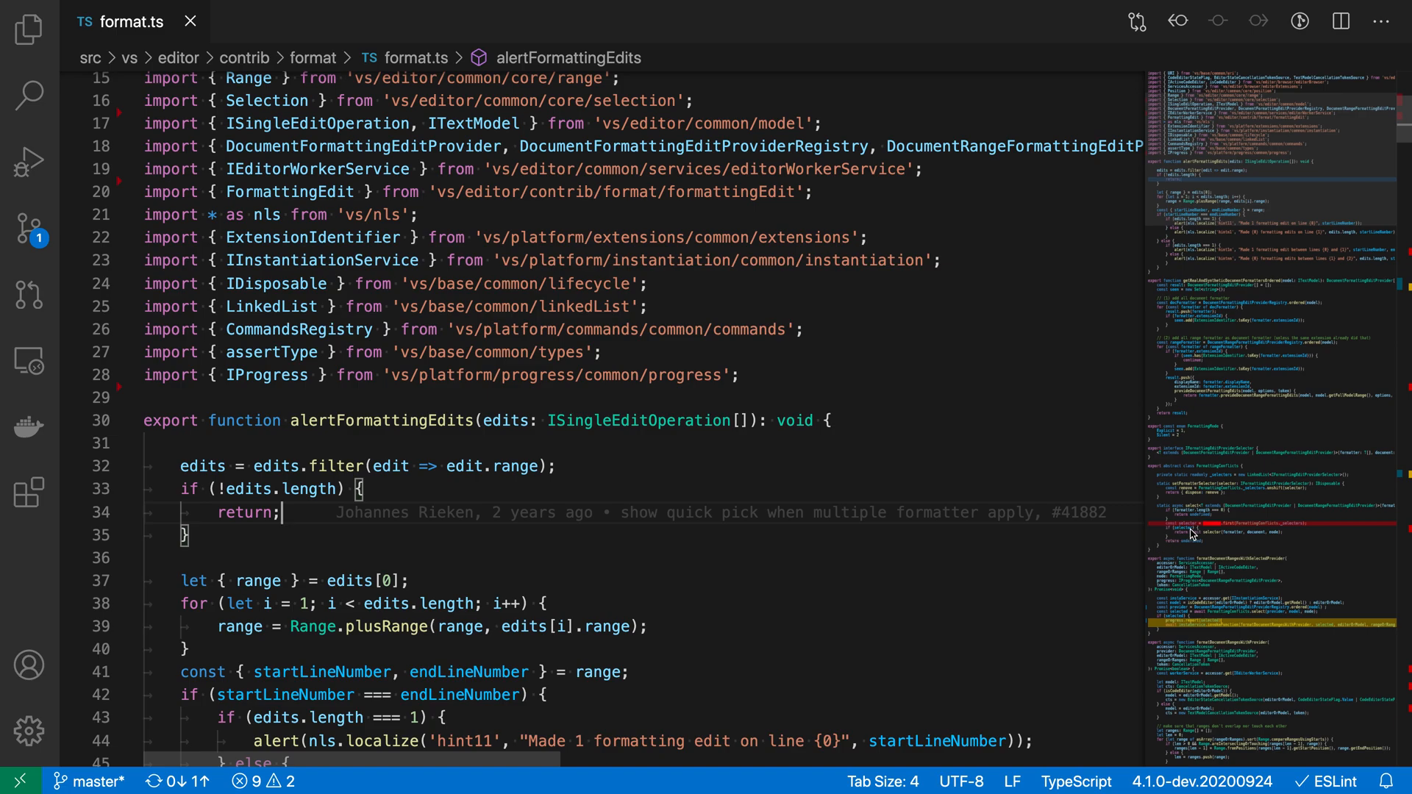
mouse_move(1229, 503)
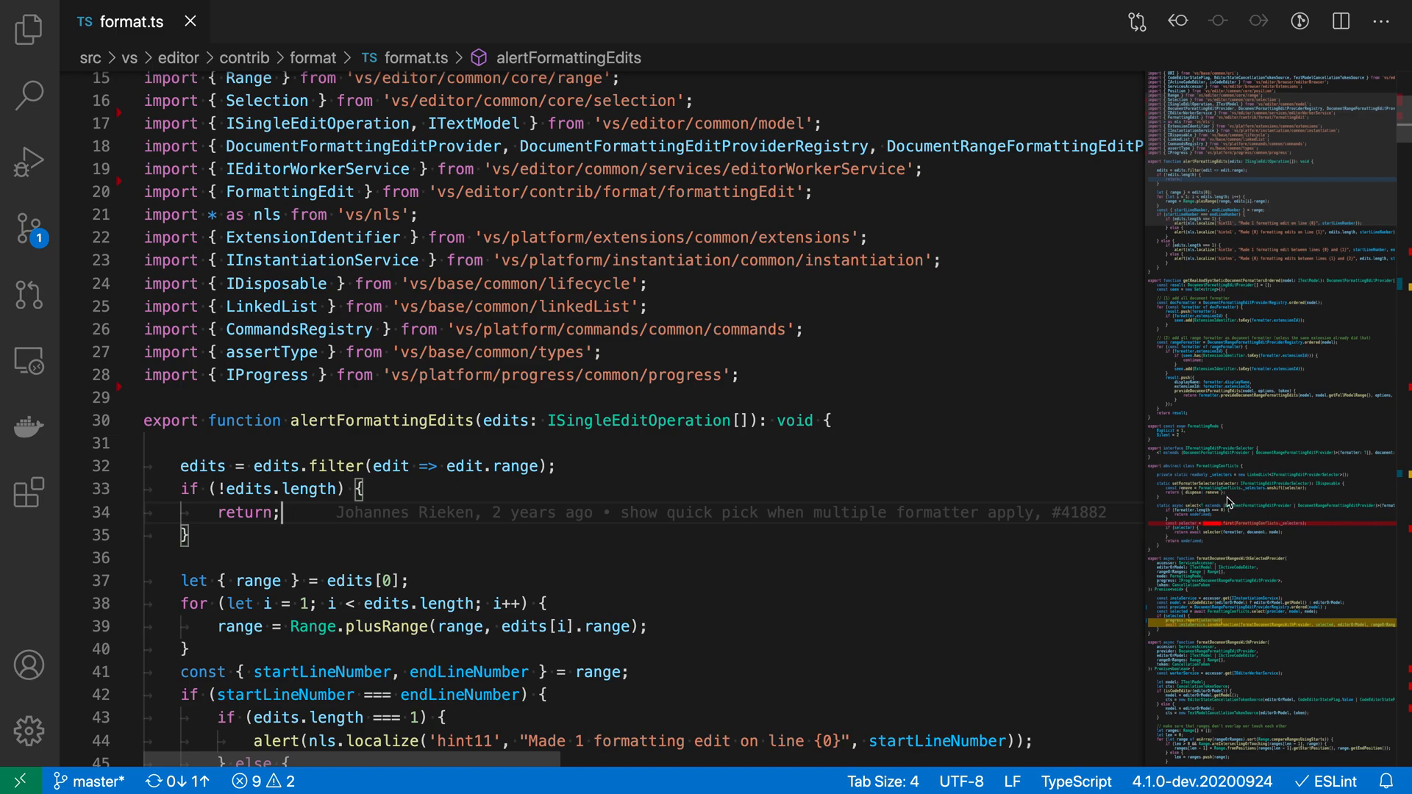
mouse_move(1191, 528)
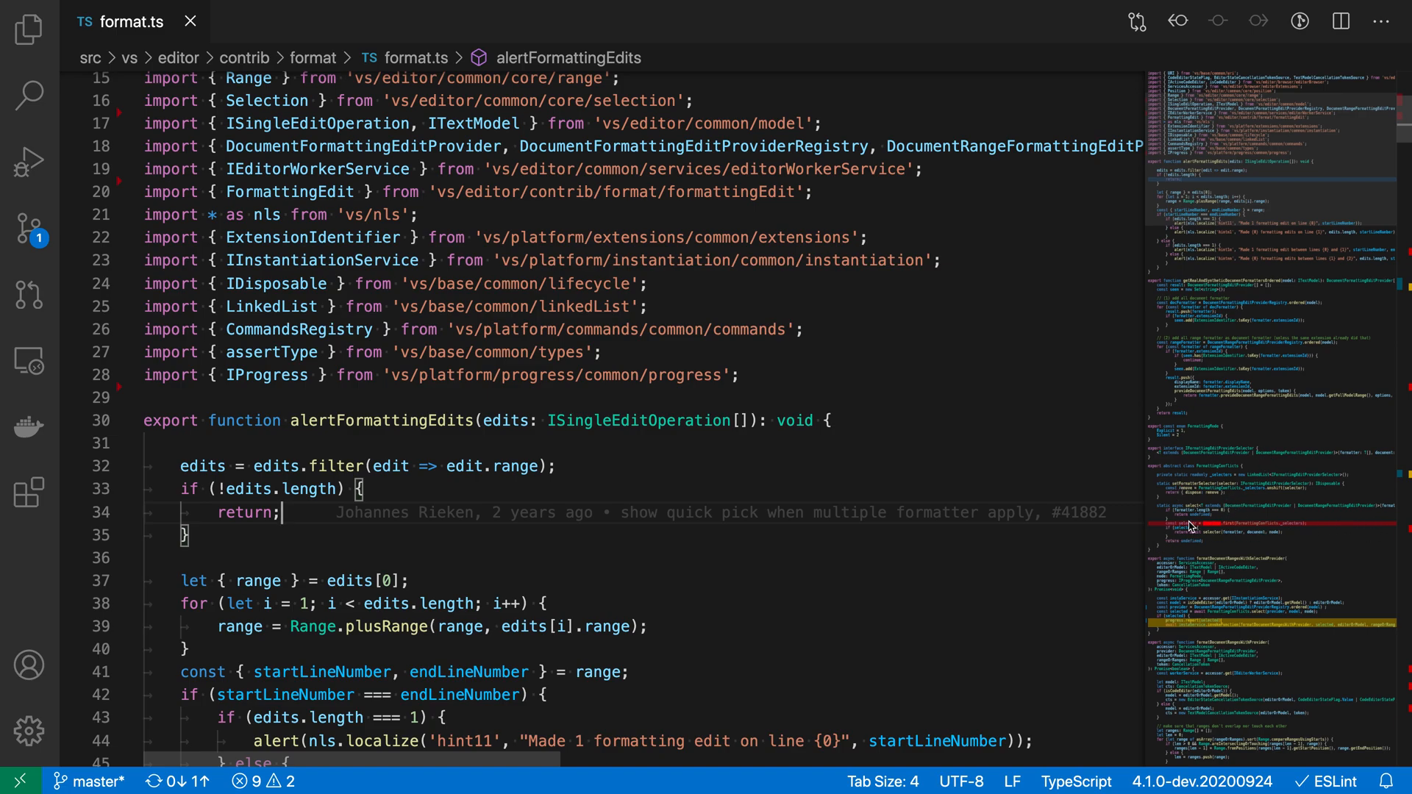
mouse_move(1221, 540)
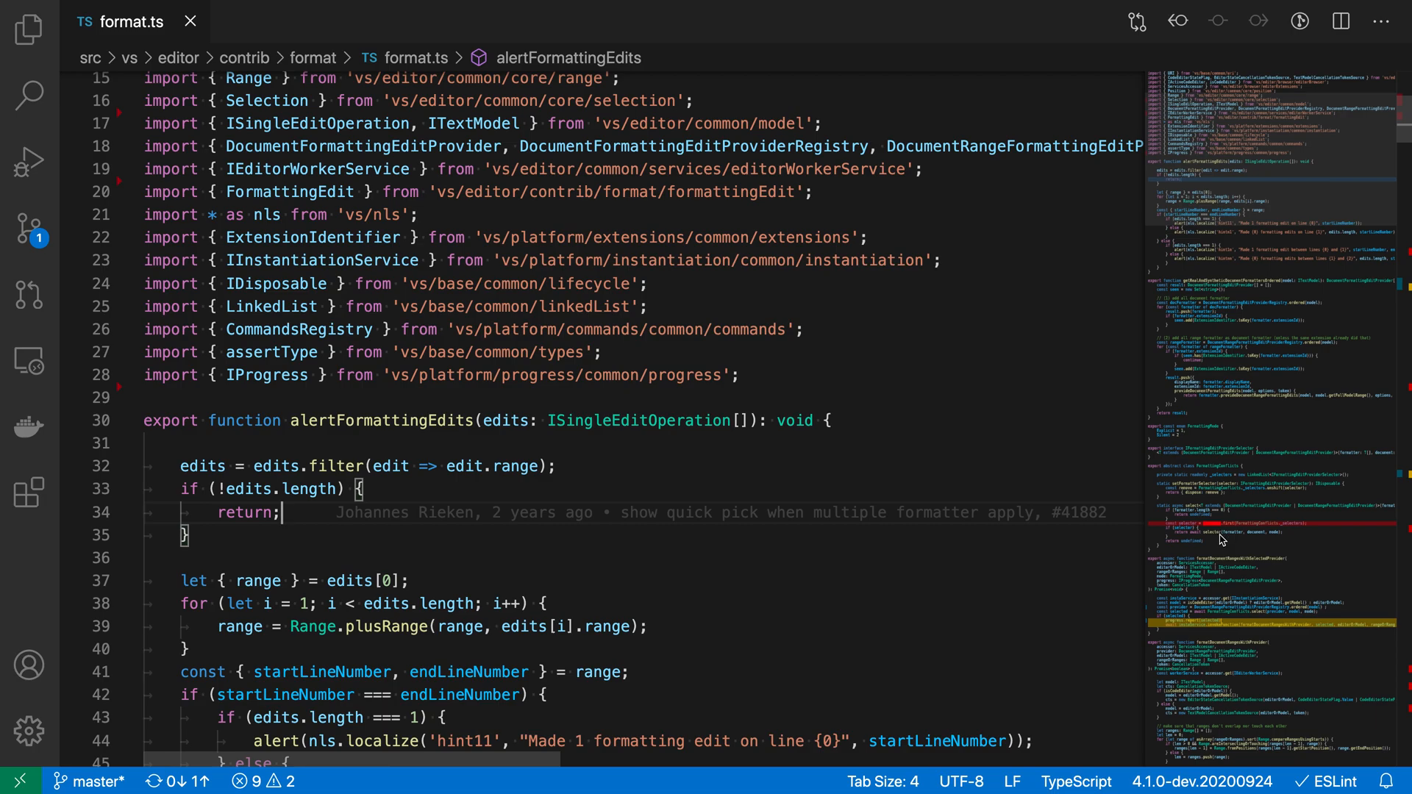
mouse_move(1191, 529)
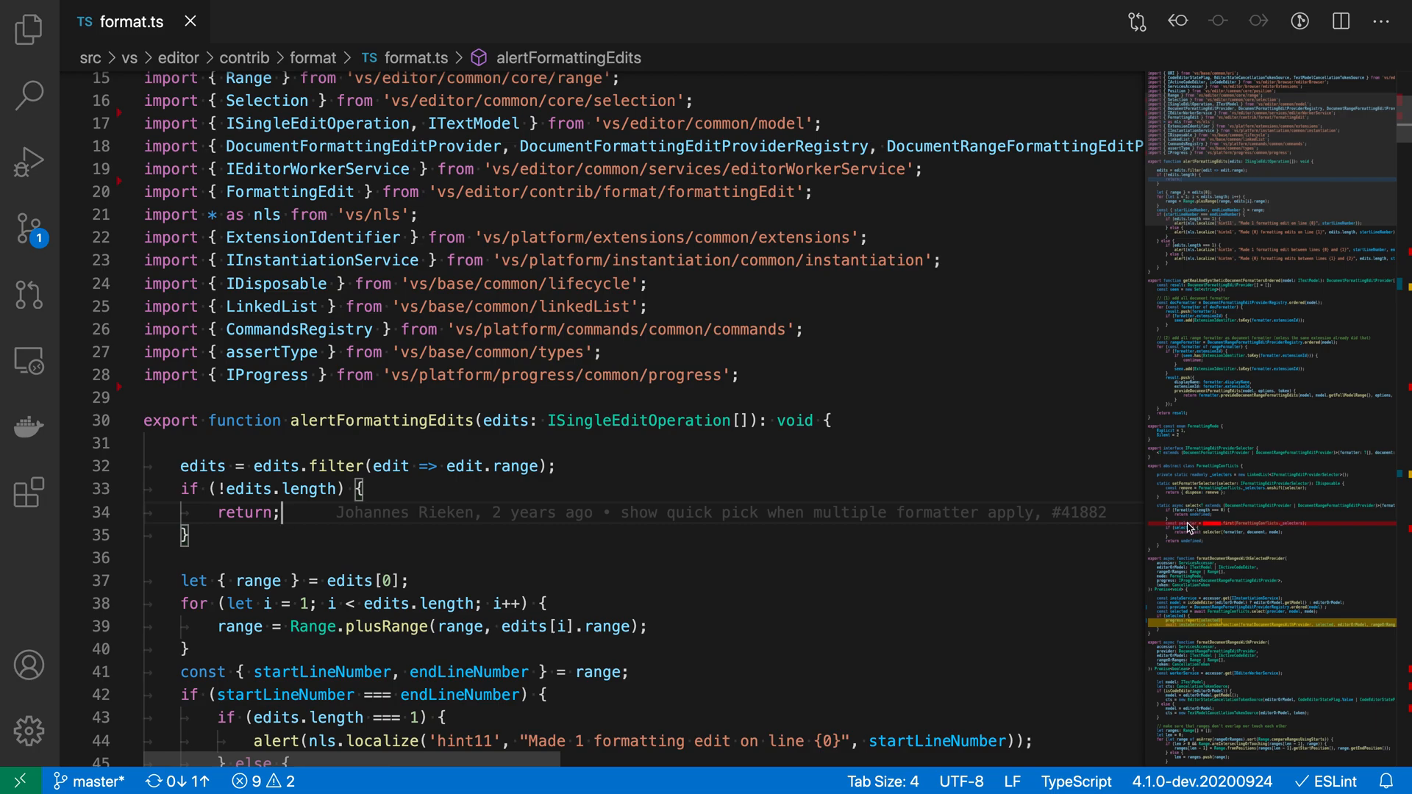
- Scroll down format.ts to the FormattingConflicts class near line 99
scroll(down, 3)
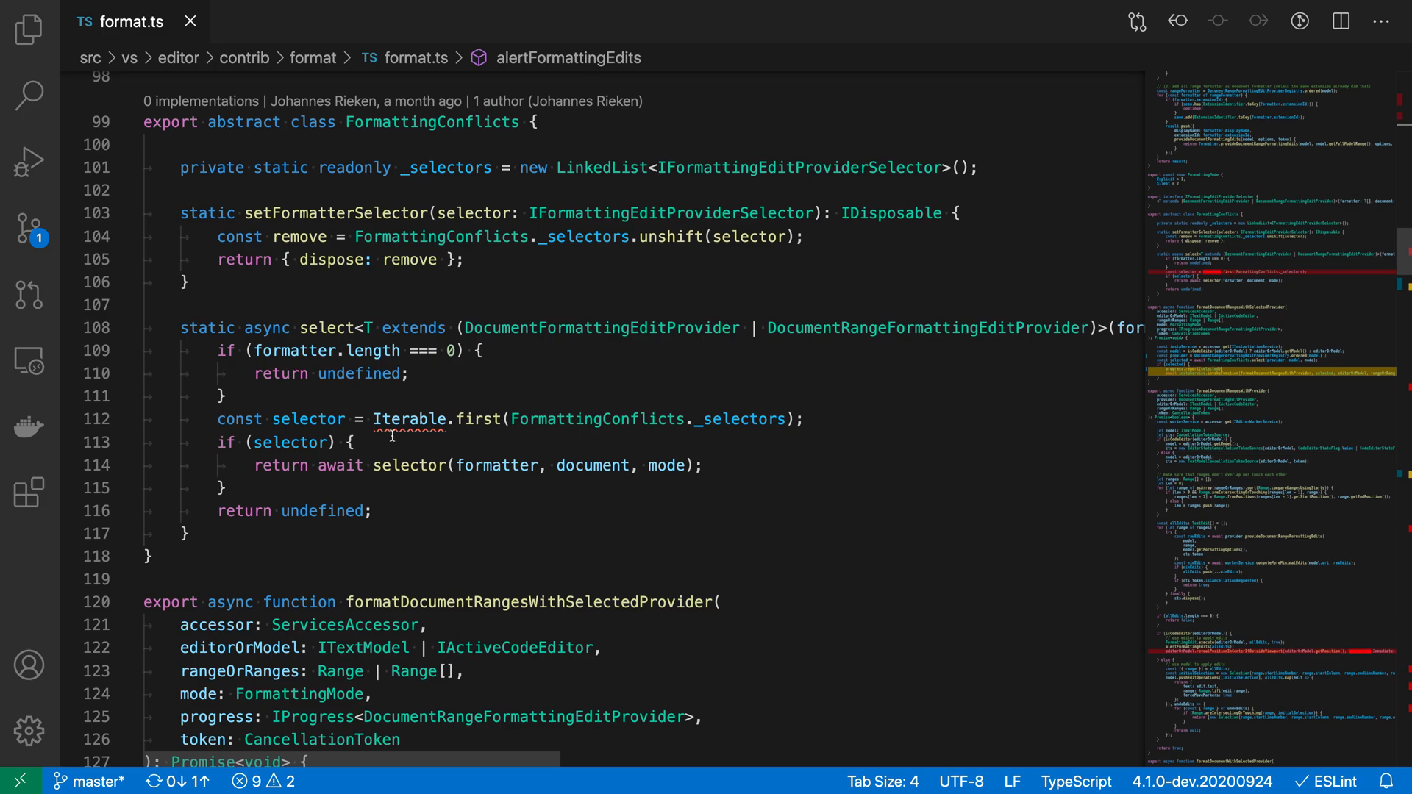
mouse_move(835, 461)
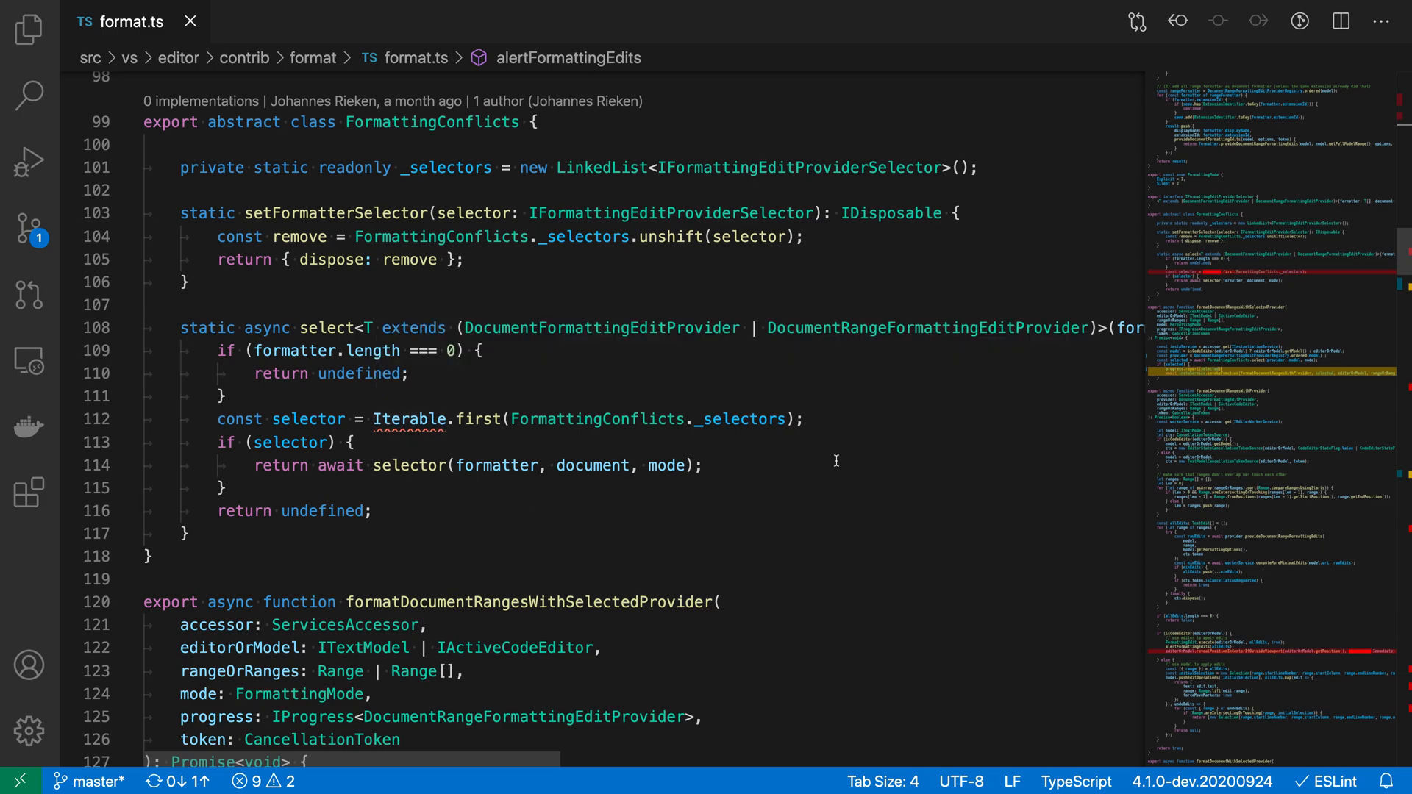
mouse_move(885, 439)
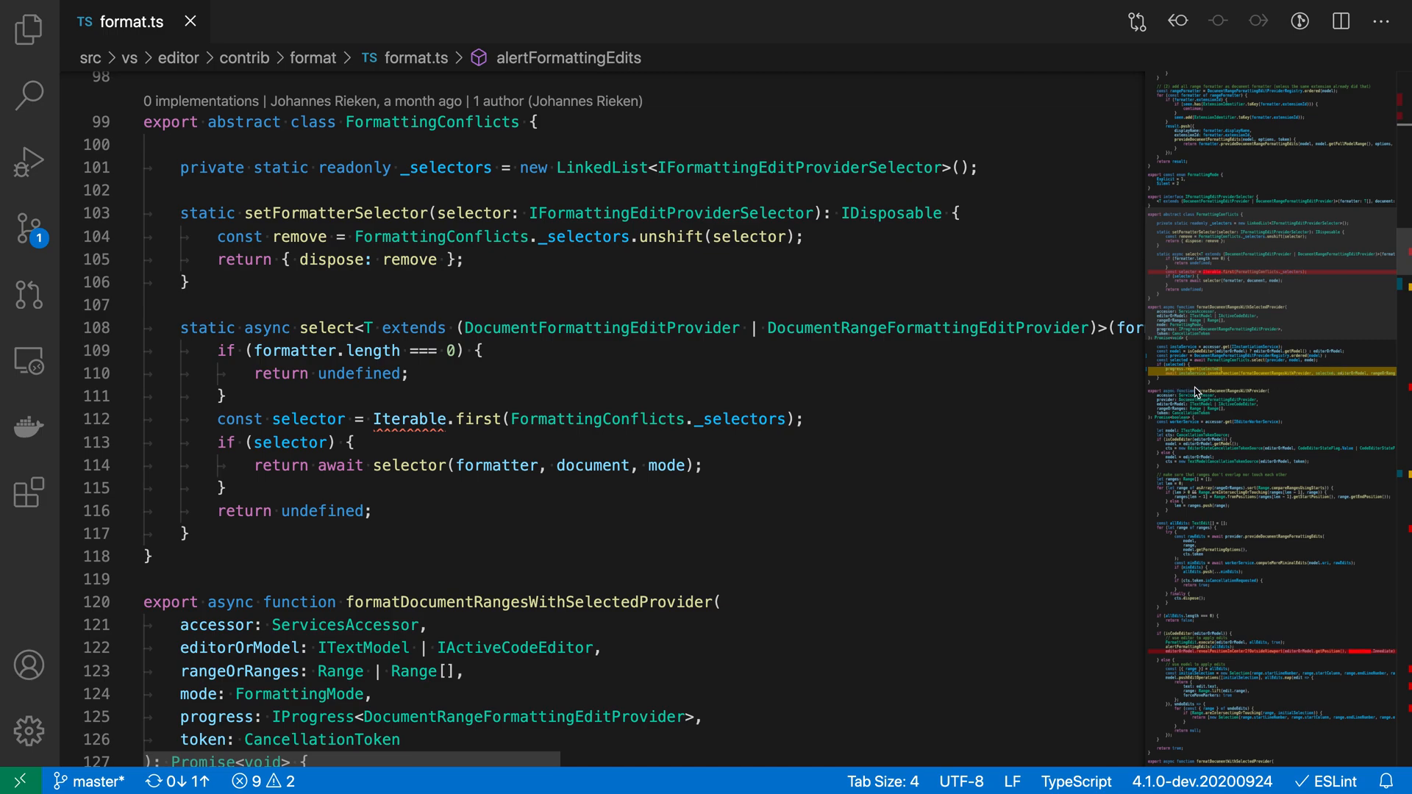
scroll(down, 3)
text(progress.report(selected);)
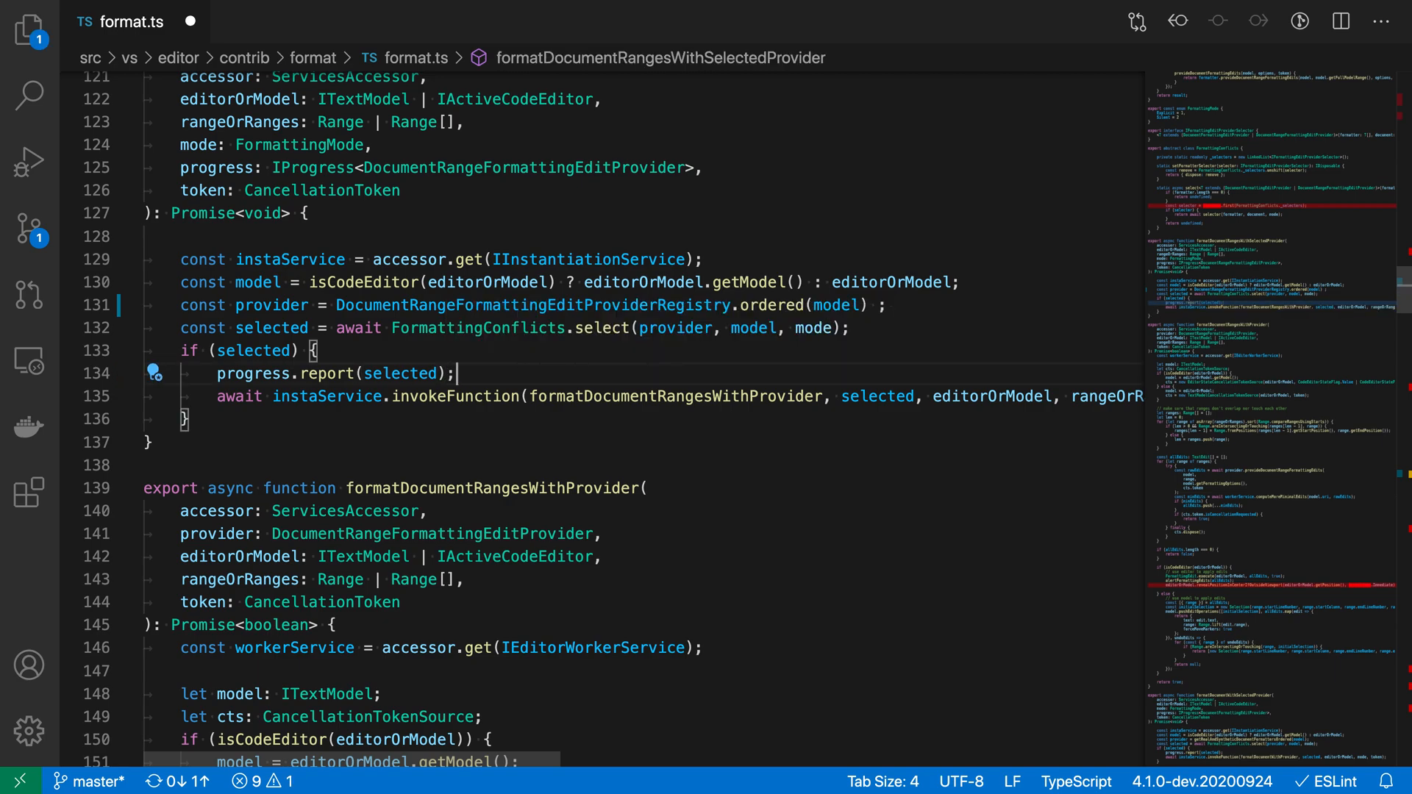
- Edit formatDocumentRangesWithSelectedProvider to clear a warning, then scroll through the file
click(433, 512)
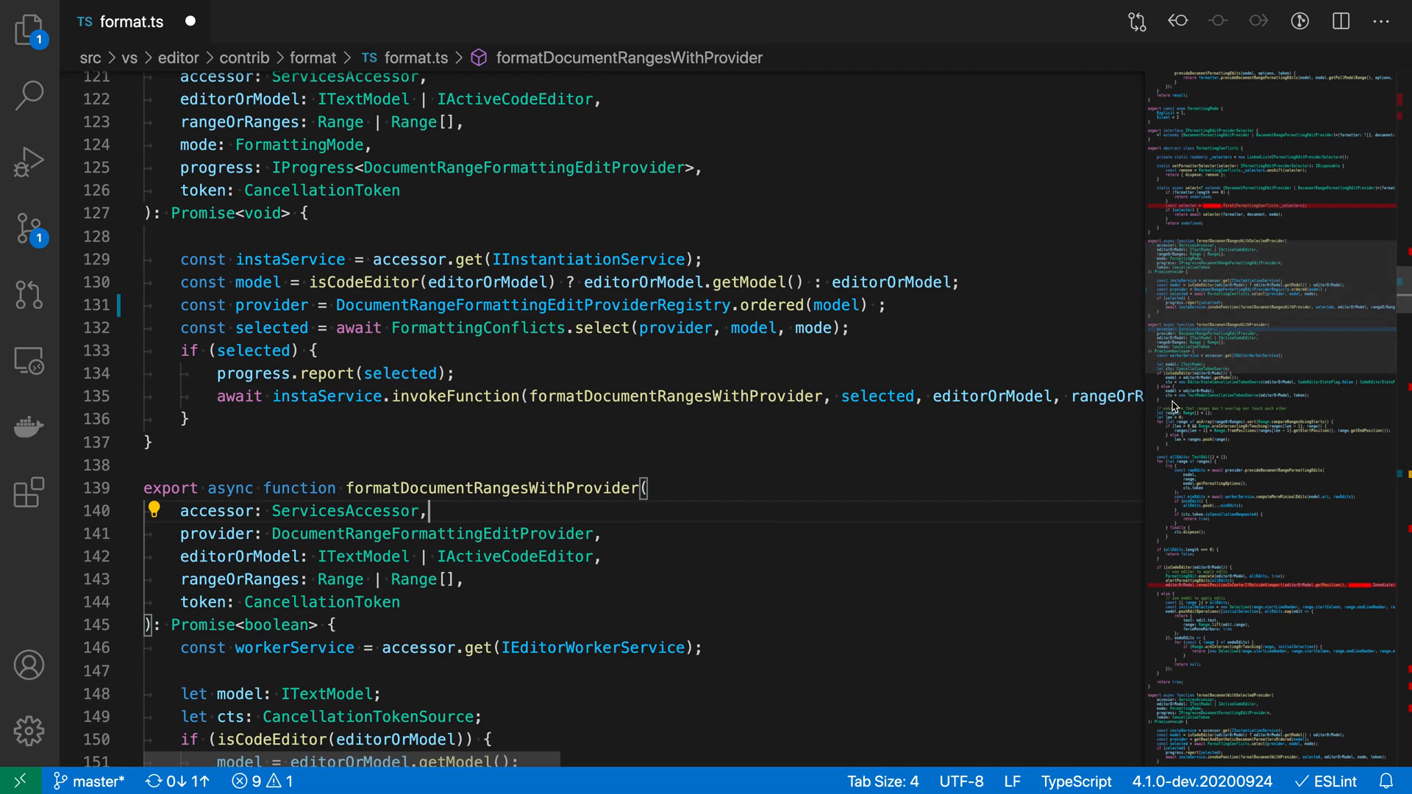
mouse_move(1022, 526)
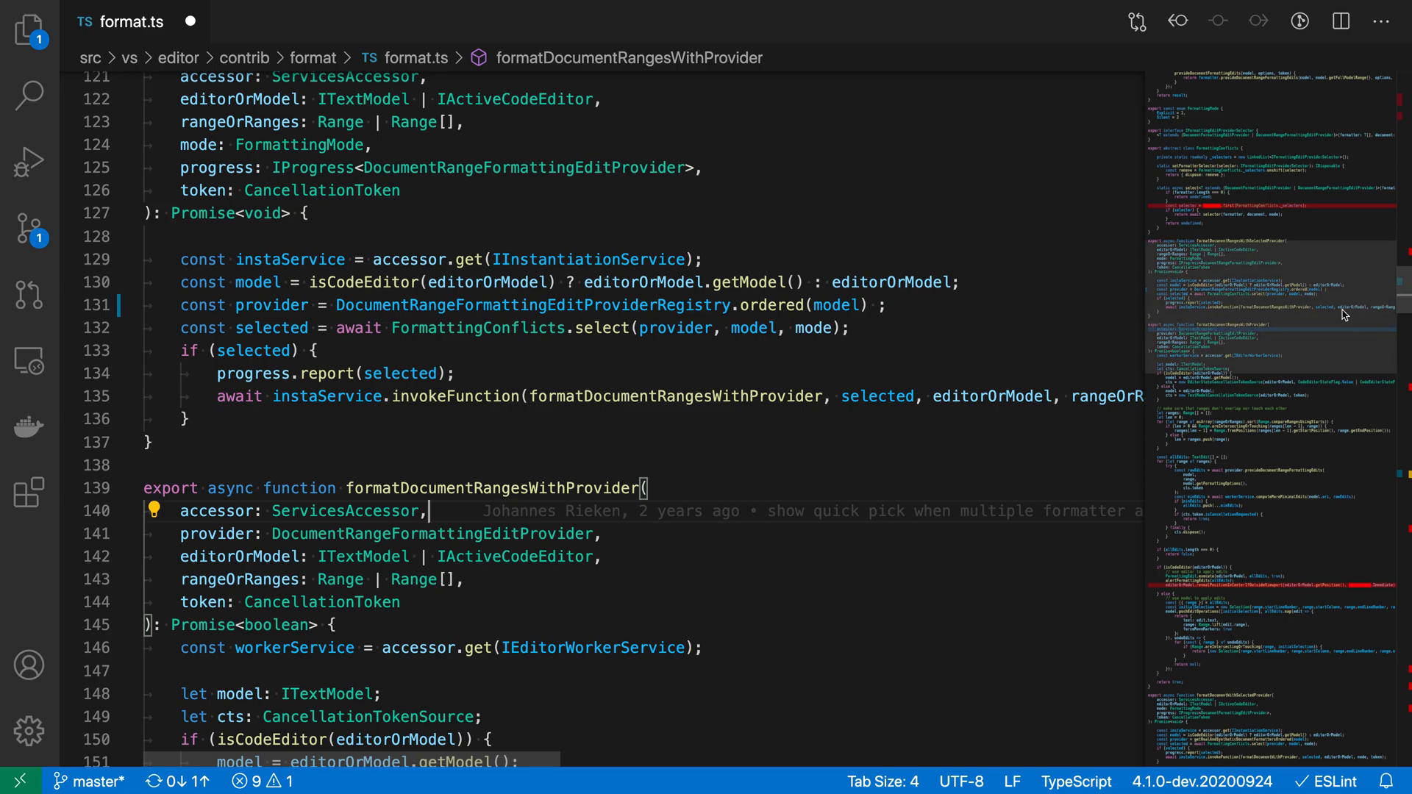
scroll(down, 3)
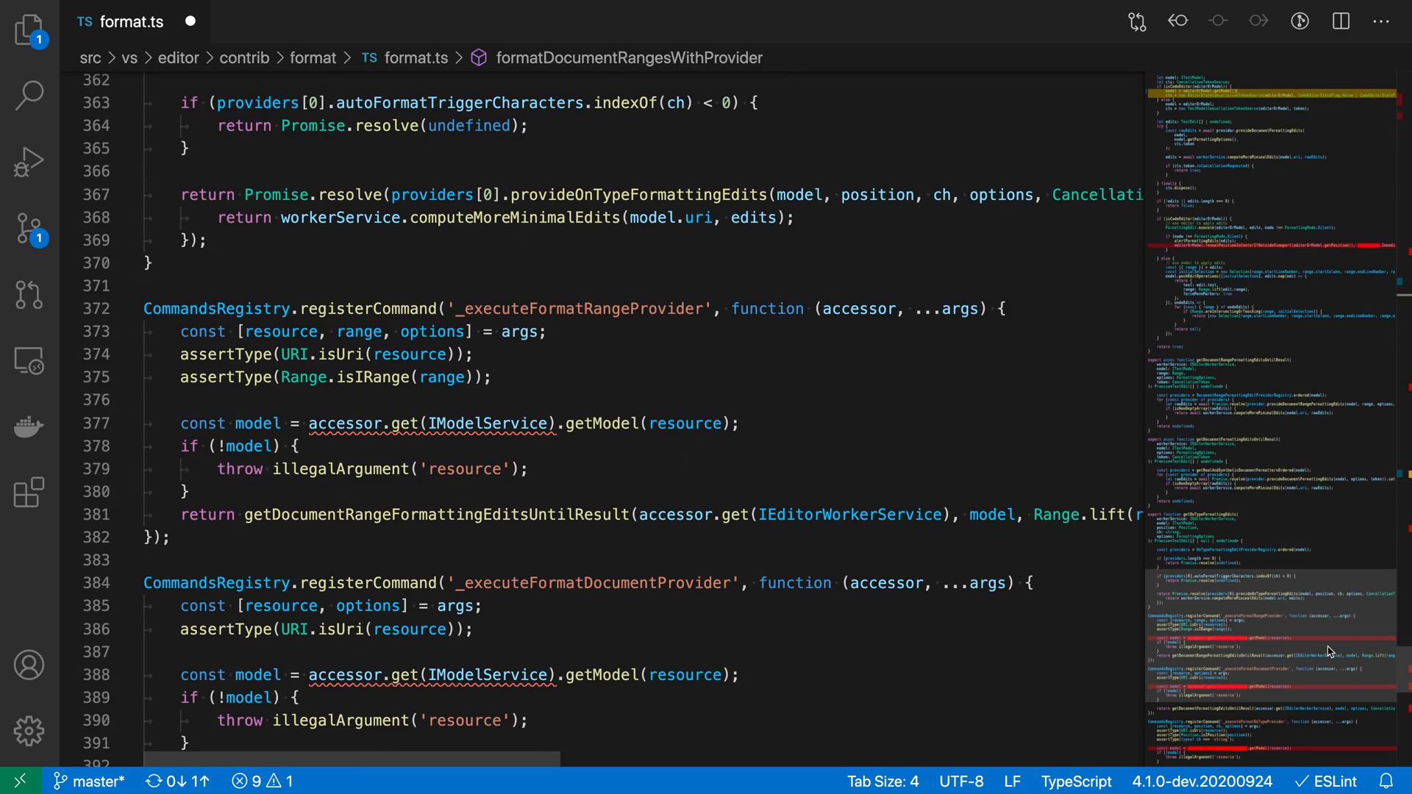
scroll(up, 3)
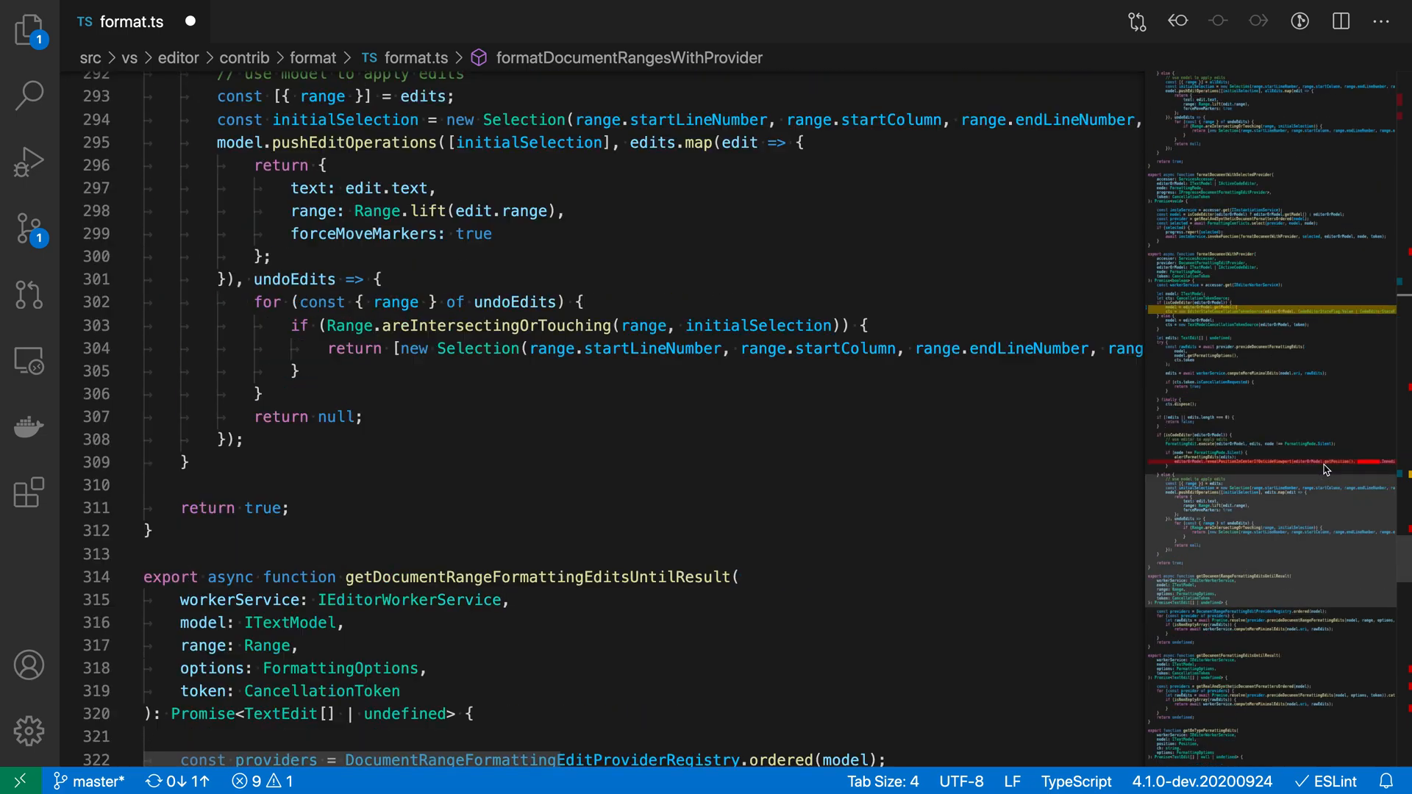
scroll(up, 3)
text(return)
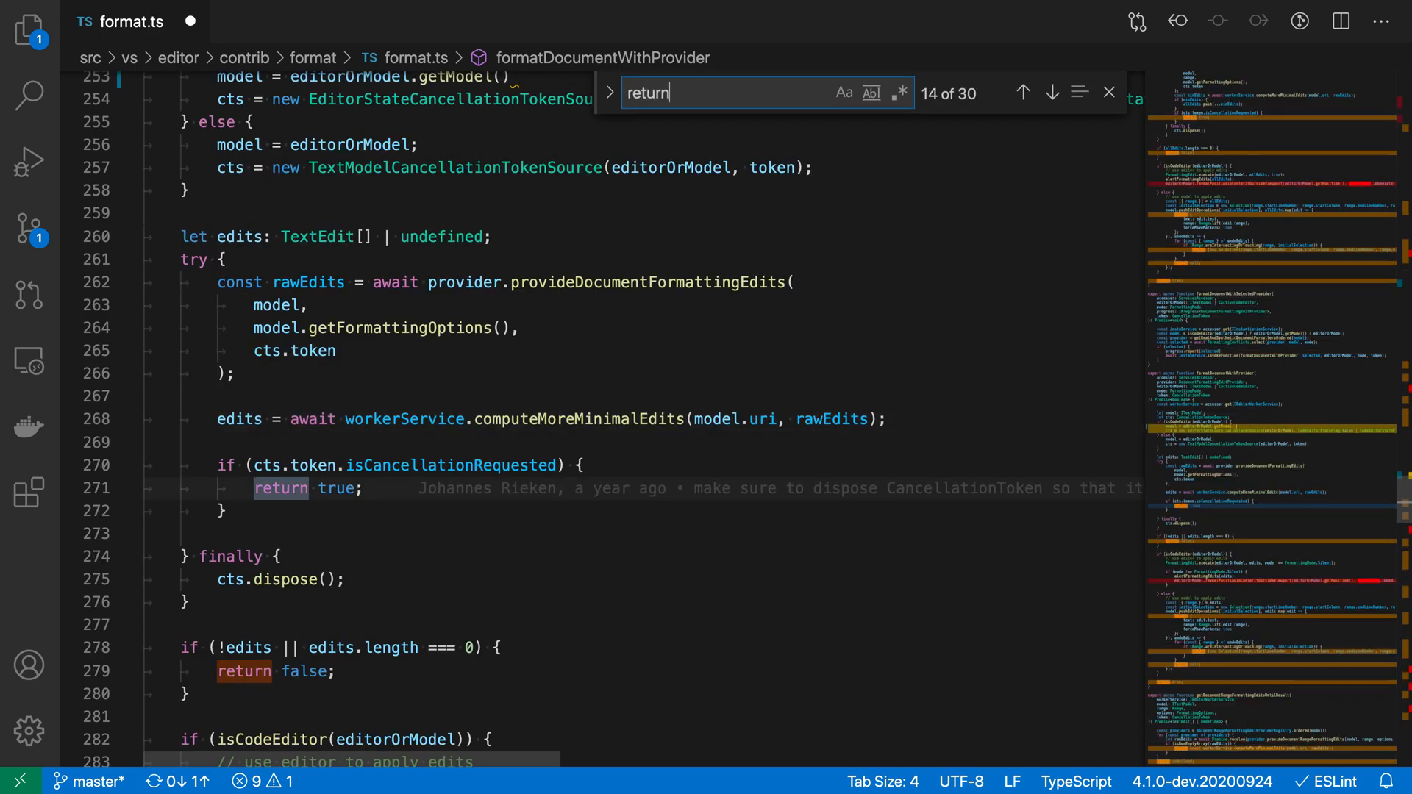
mouse_move(1044, 448)
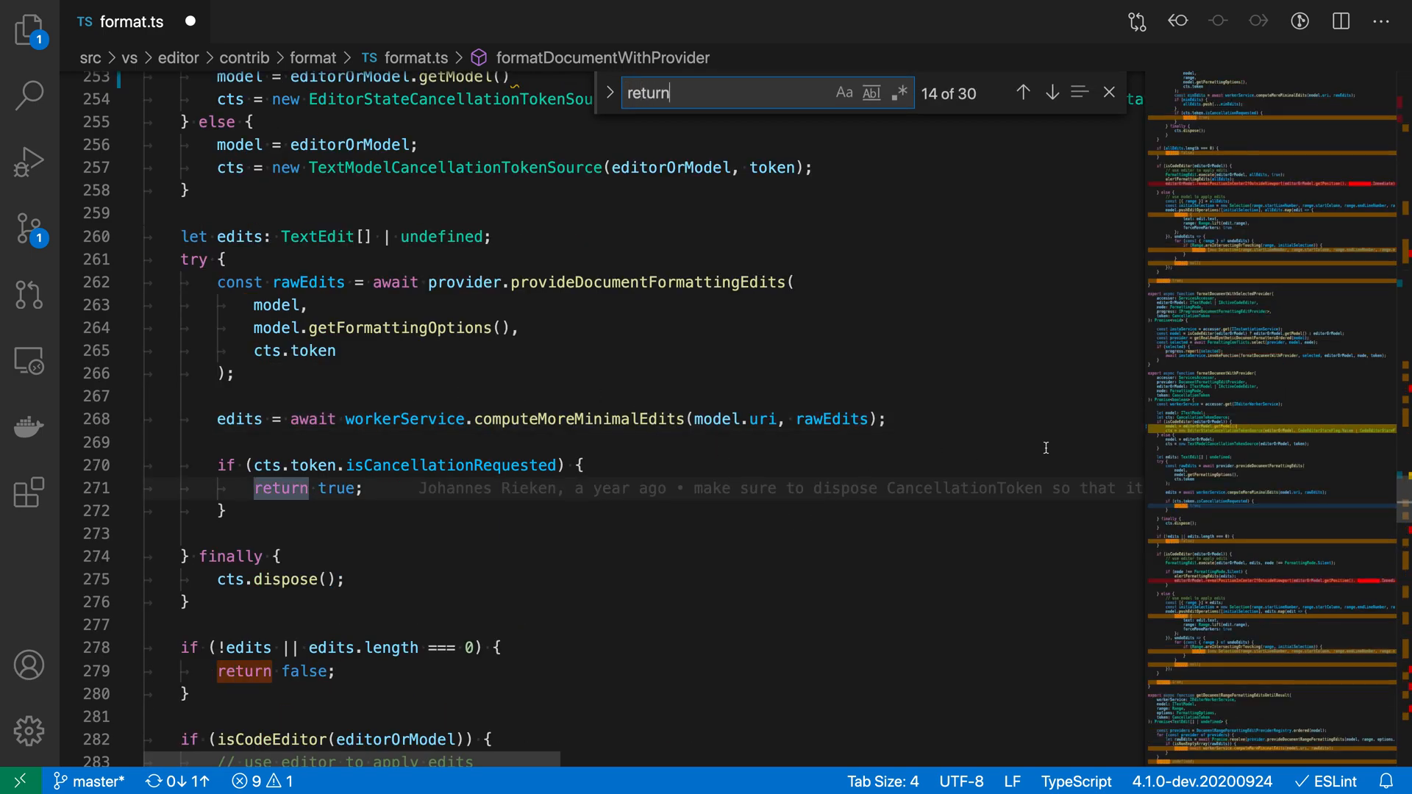
mouse_move(1159, 294)
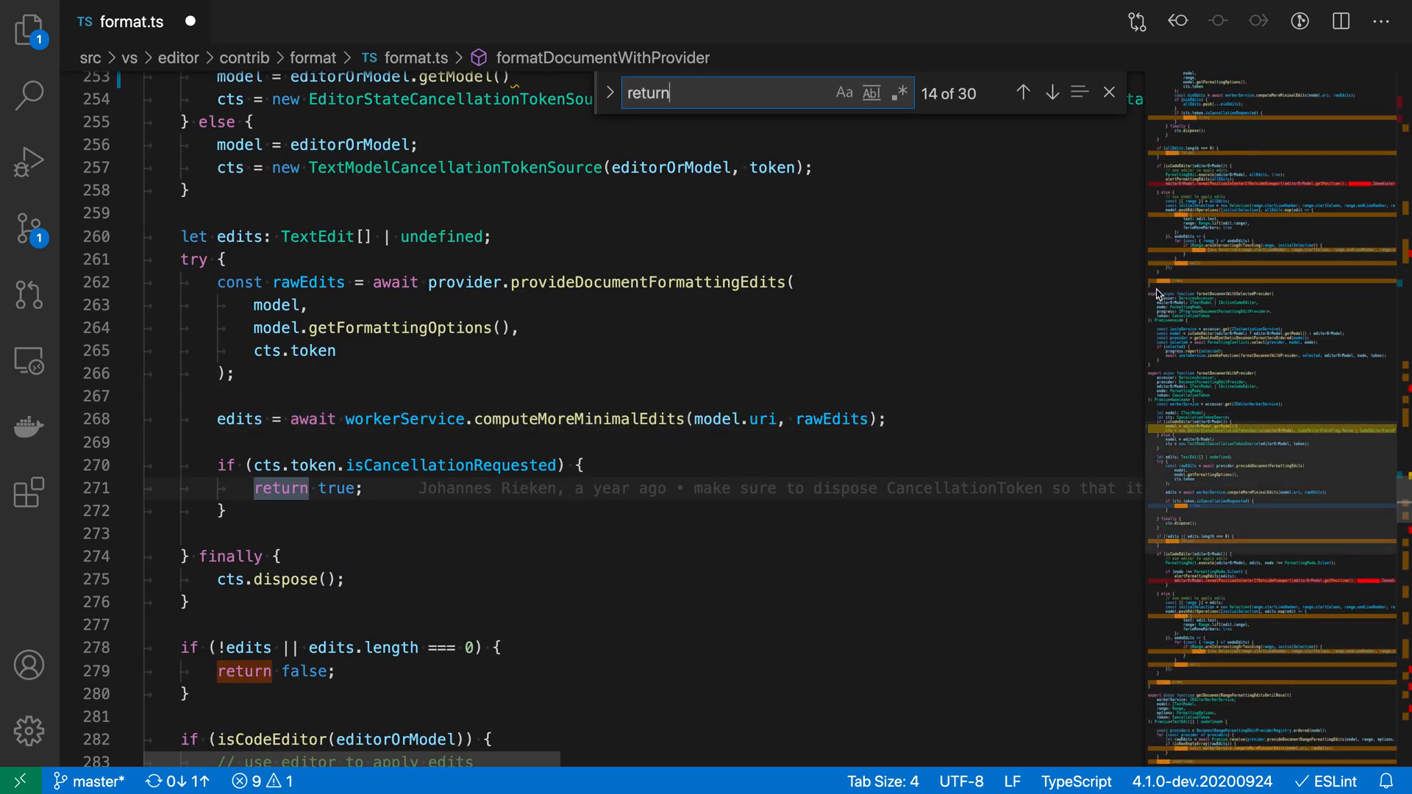
mouse_move(1316, 296)
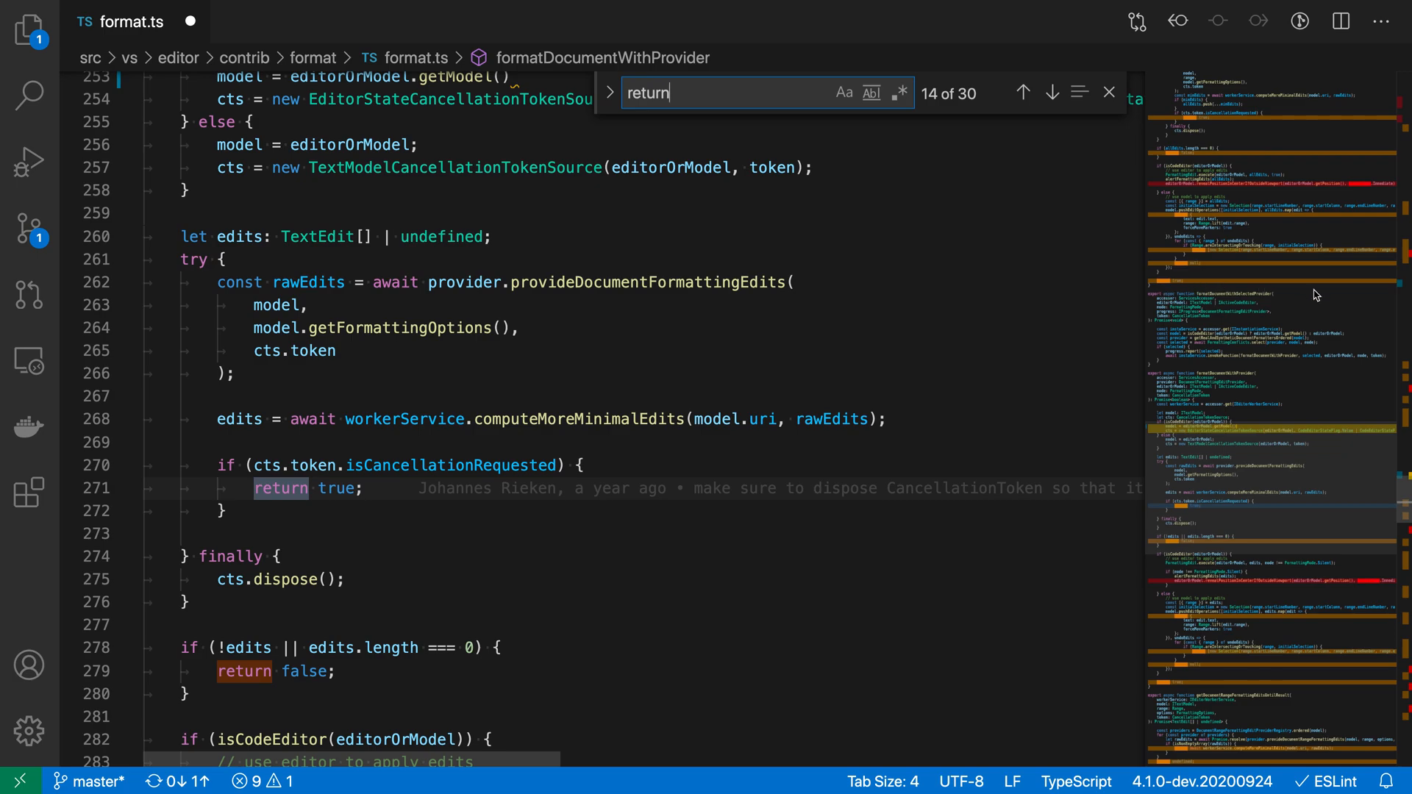
mouse_move(1243, 270)
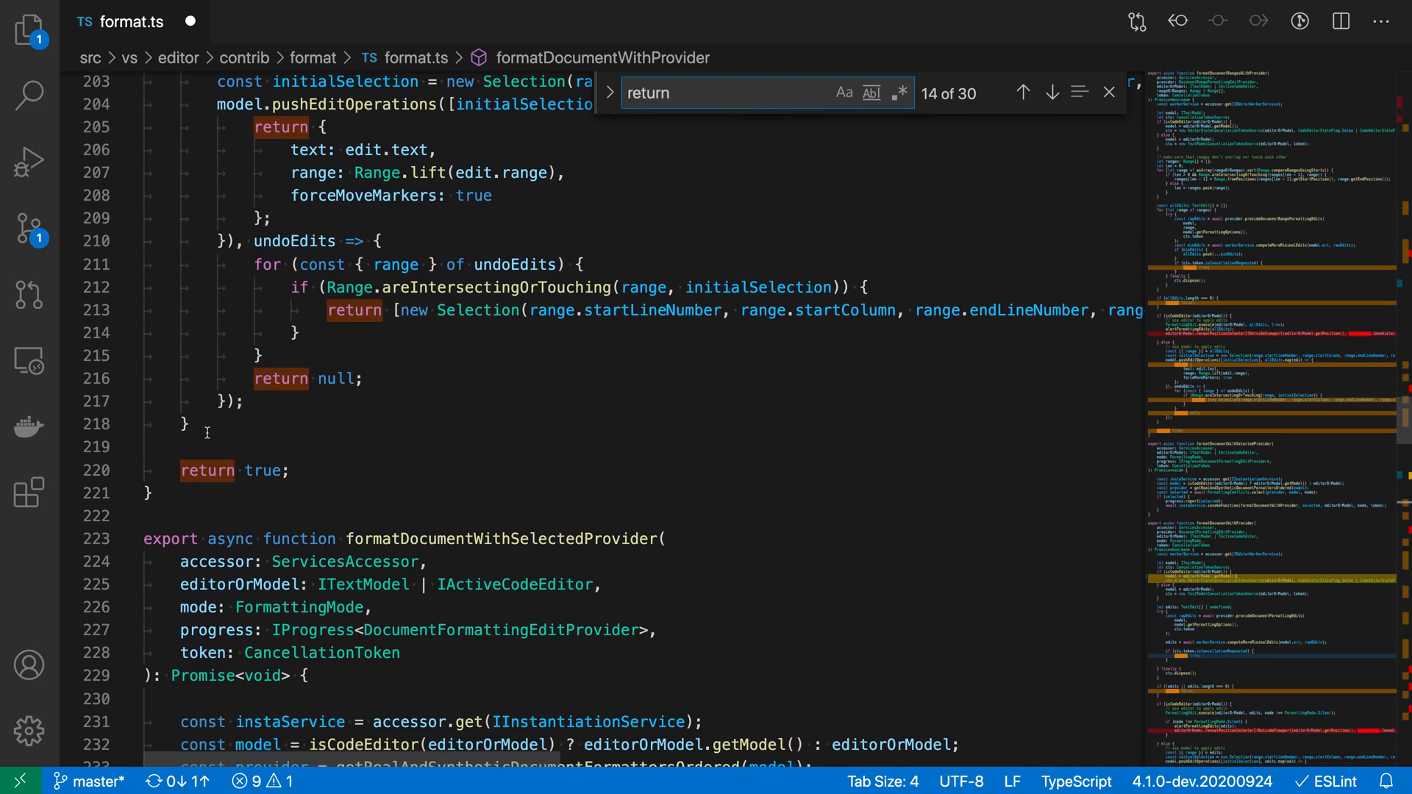
mouse_move(1213, 378)
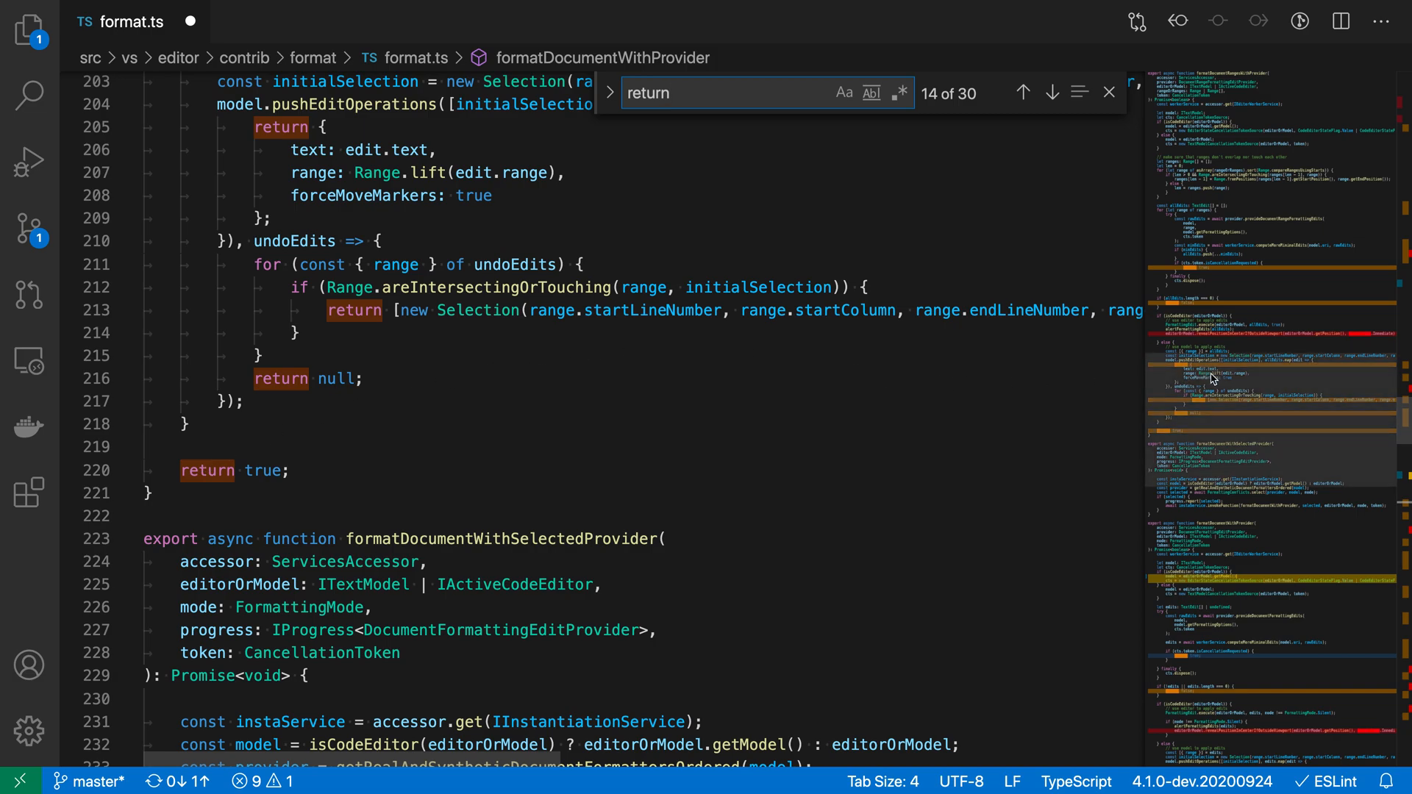
mouse_move(1156, 412)
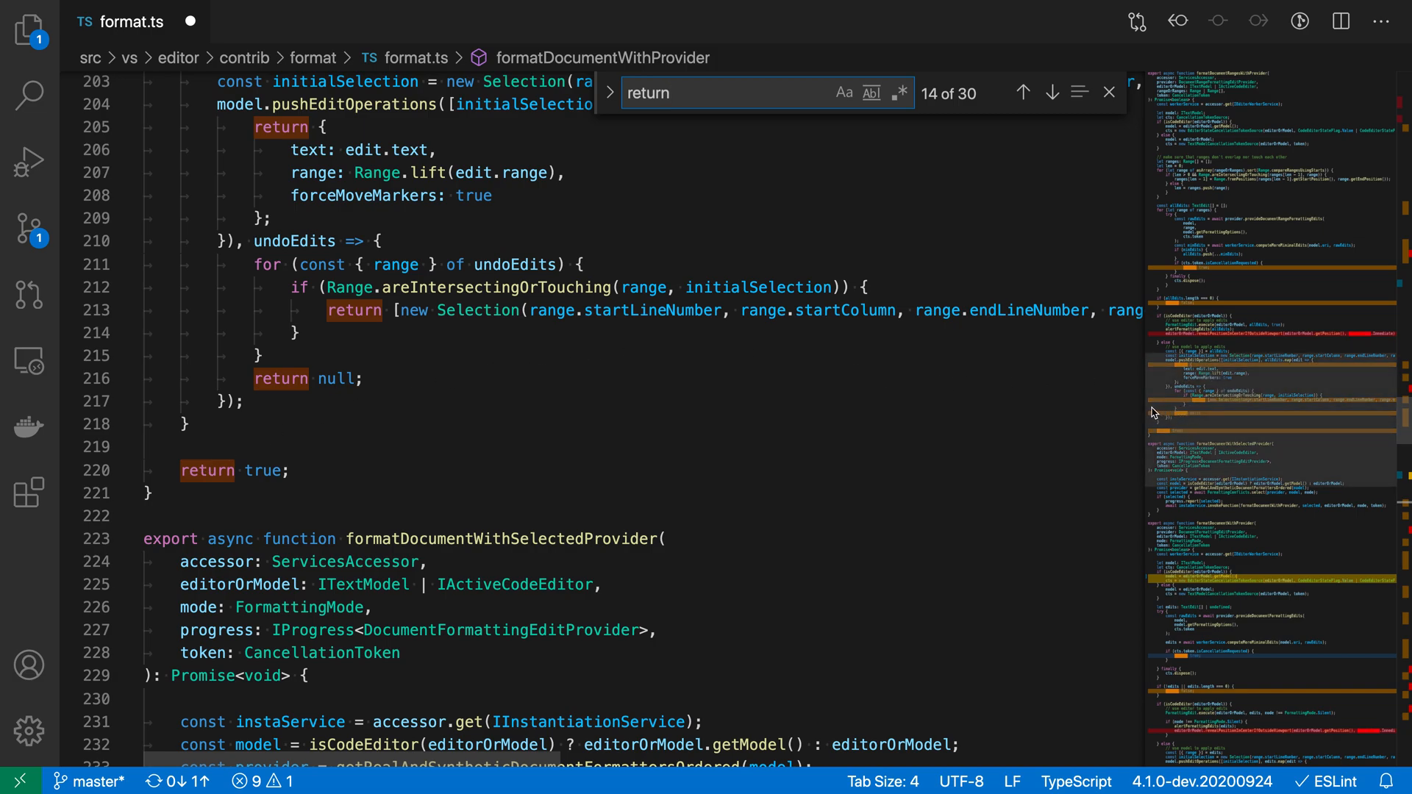
mouse_move(1328, 404)
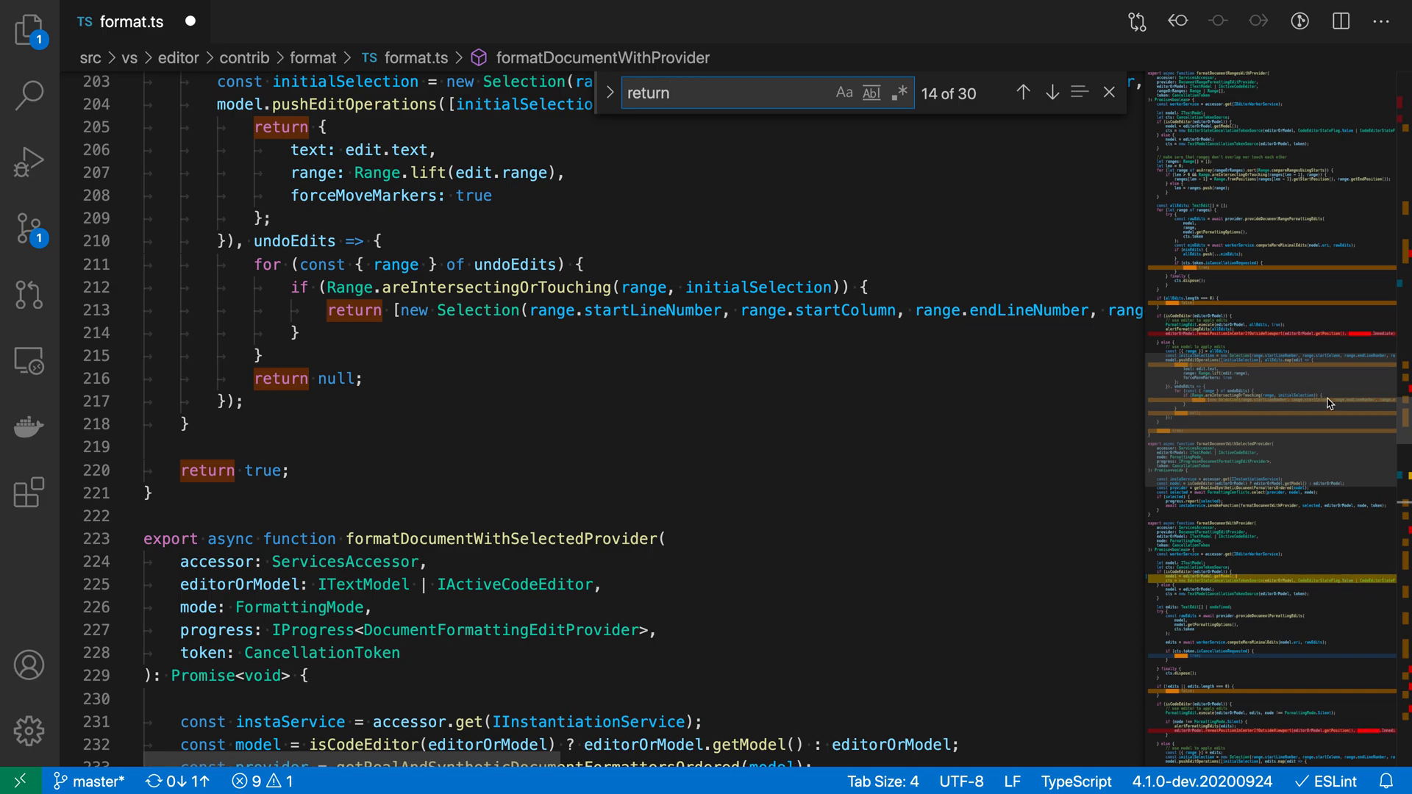
mouse_move(1192, 411)
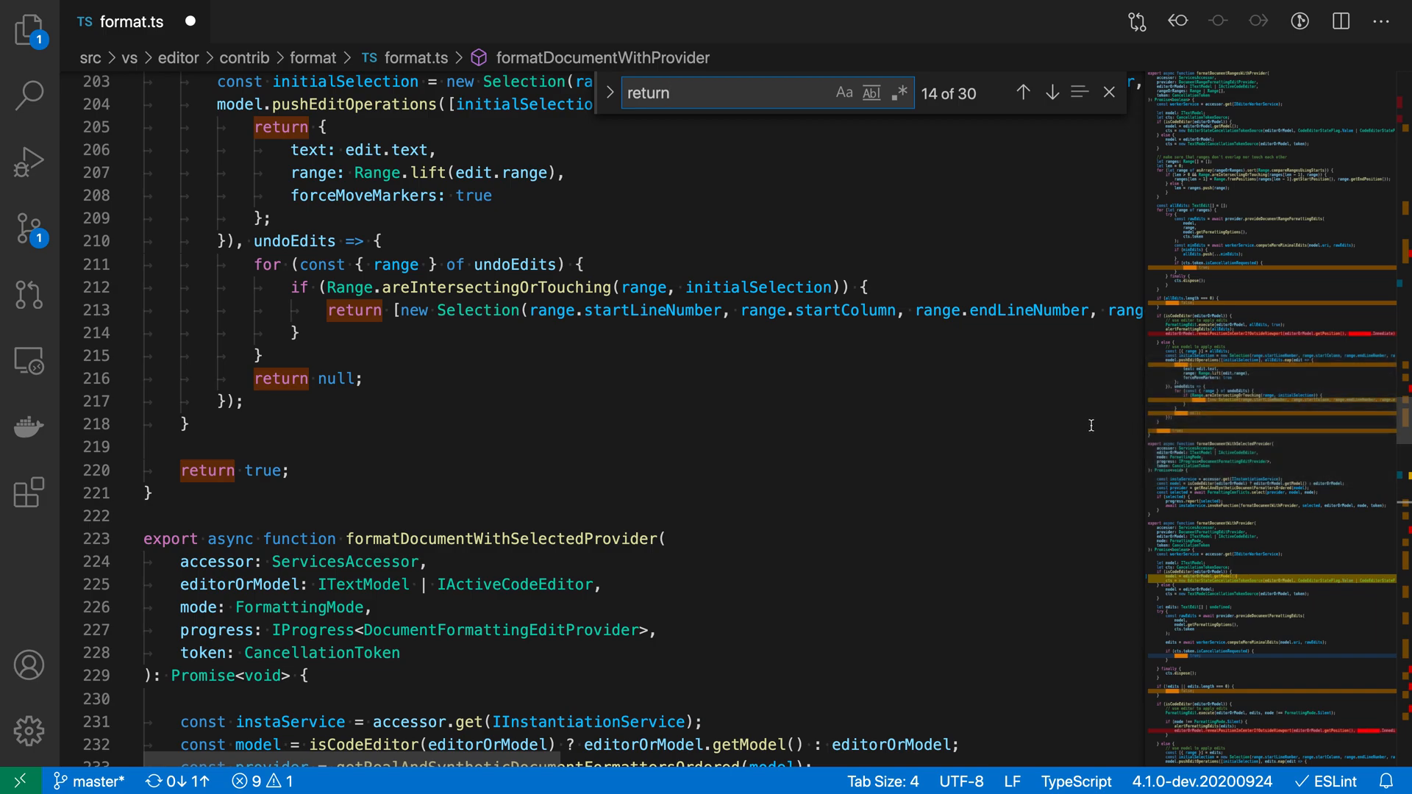
mouse_move(1078, 428)
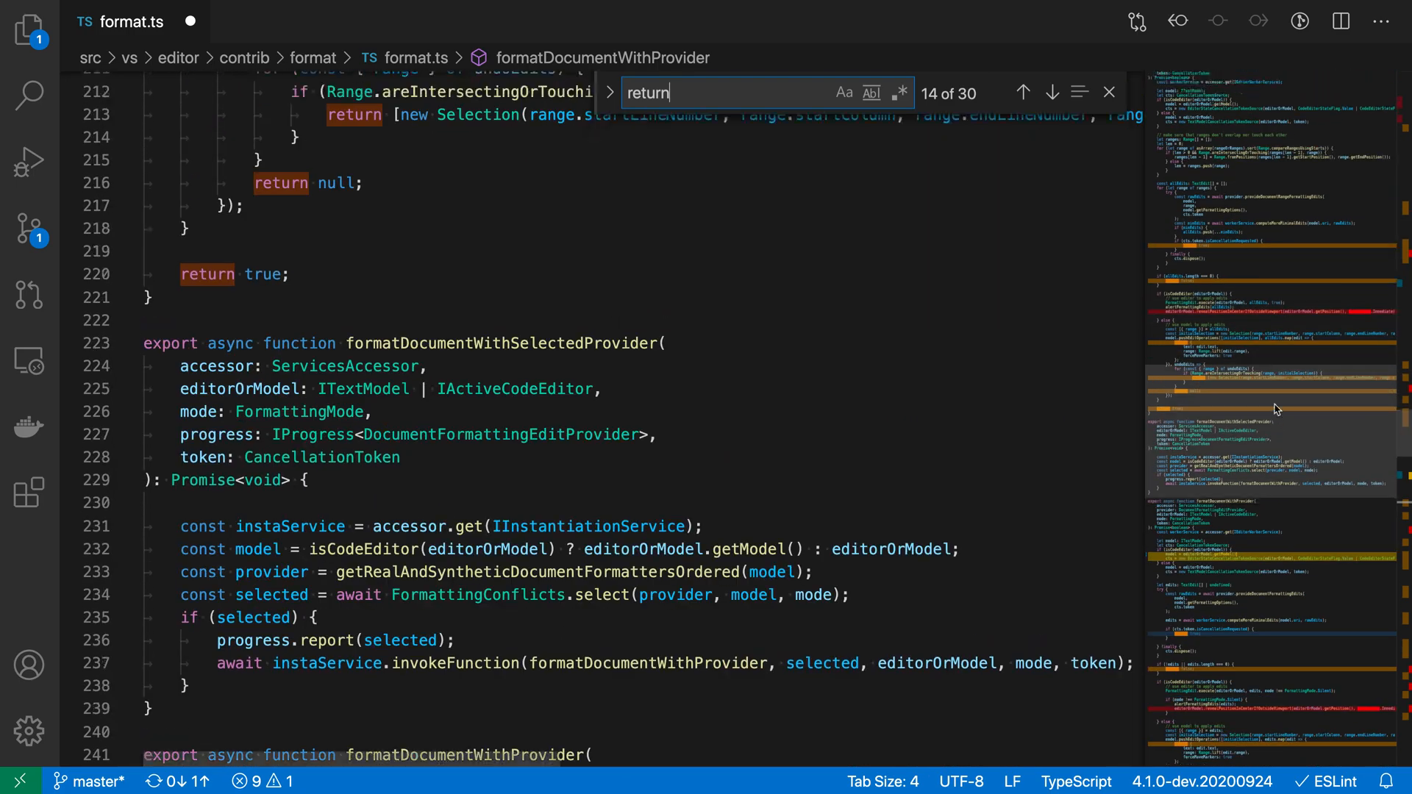
scroll(up, 3)
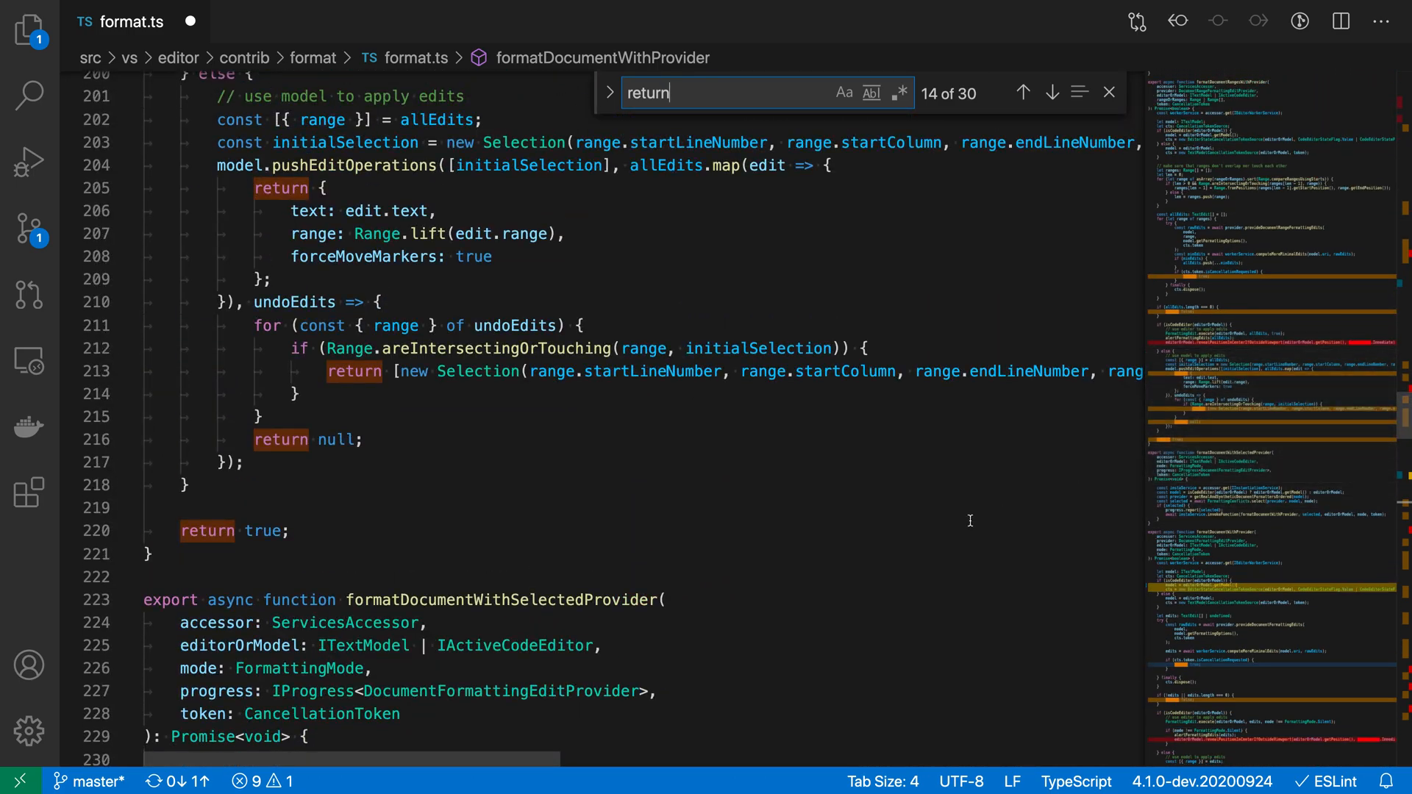